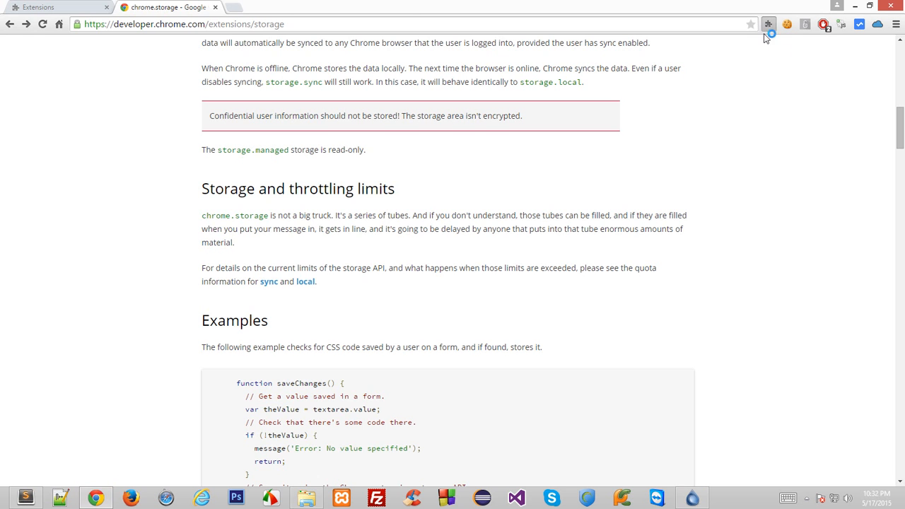
# - Start a blank line in script.js, then scroll the chrome.storage docs to the saveChanges() example
pyautogui.click(769, 22)
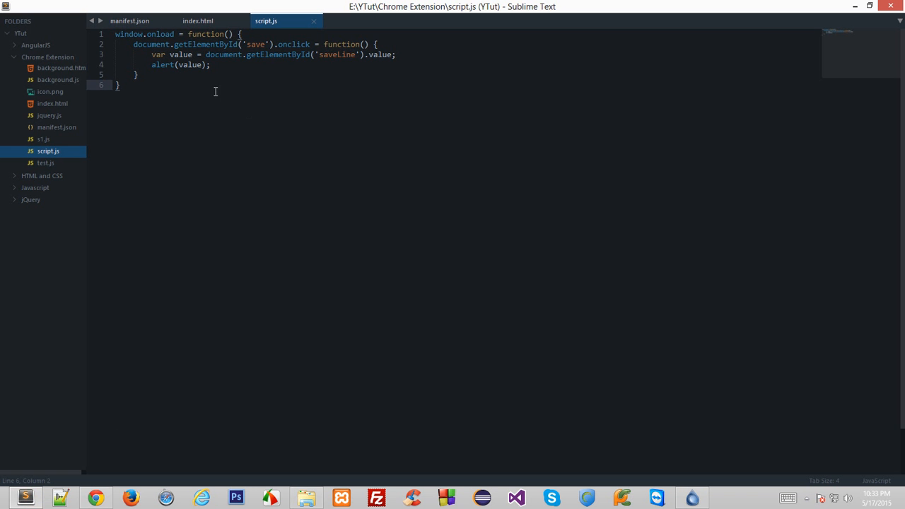
pyautogui.press('enter')
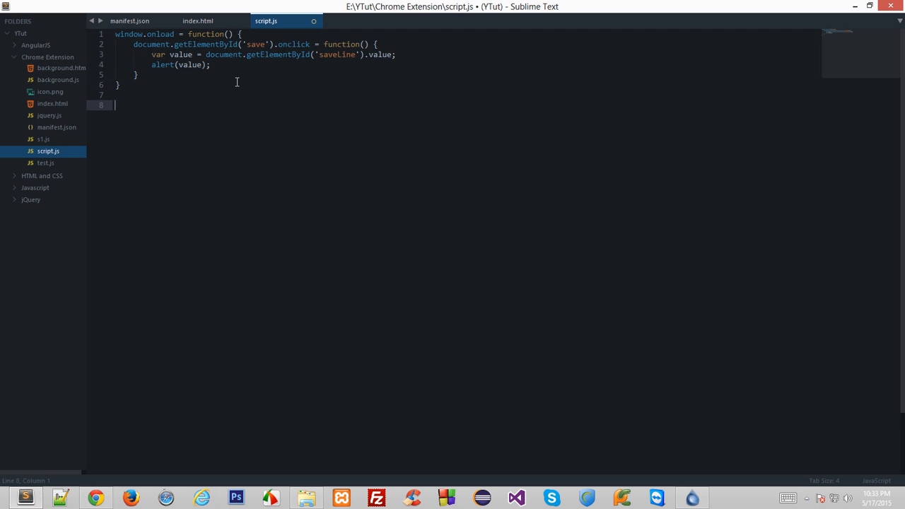
pyautogui.click(96, 498)
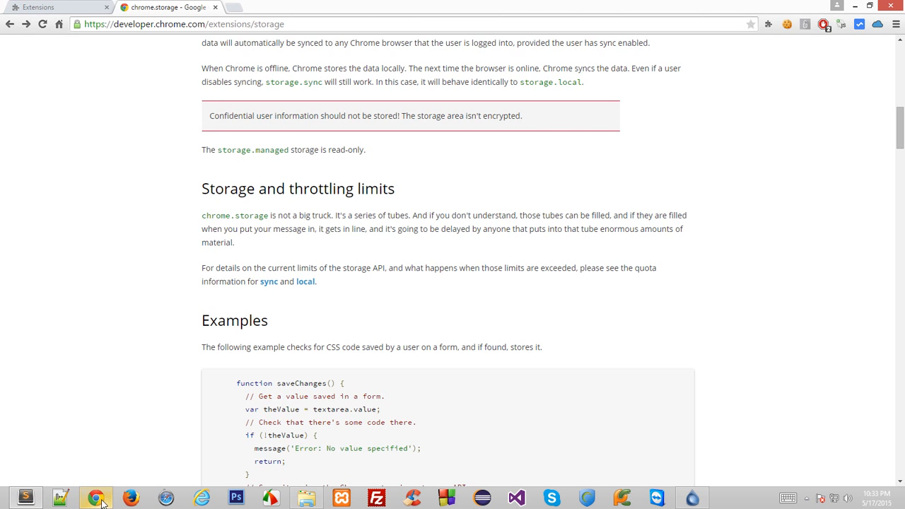
pyautogui.scroll(-3)
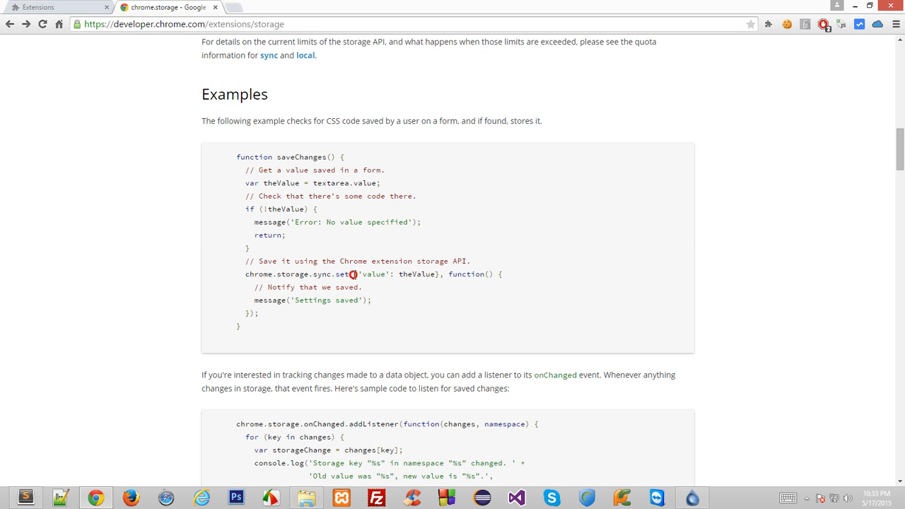
pyautogui.moveTo(475, 274)
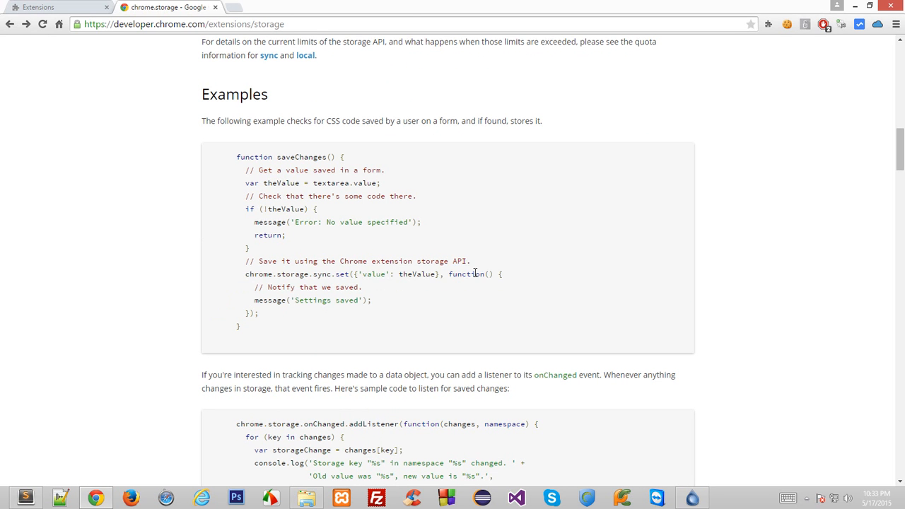
pyautogui.moveTo(252, 313)
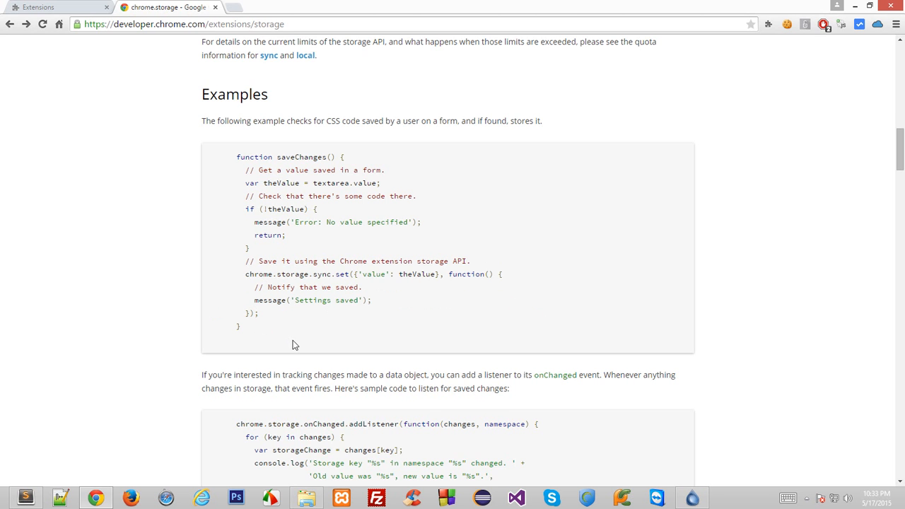
pyautogui.scroll(-3)
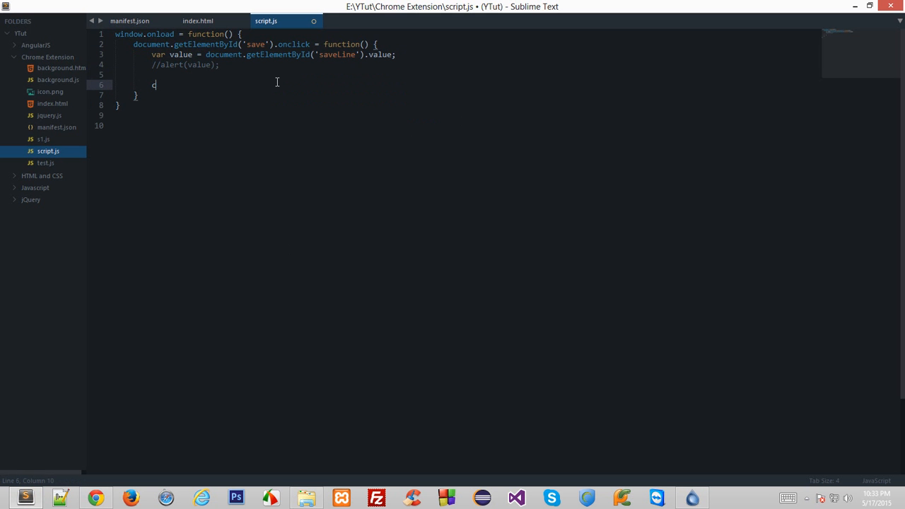
# - Write the chrome.storage.sync.set({}) call on the new line in script.js
pyautogui.write('hrome.st')
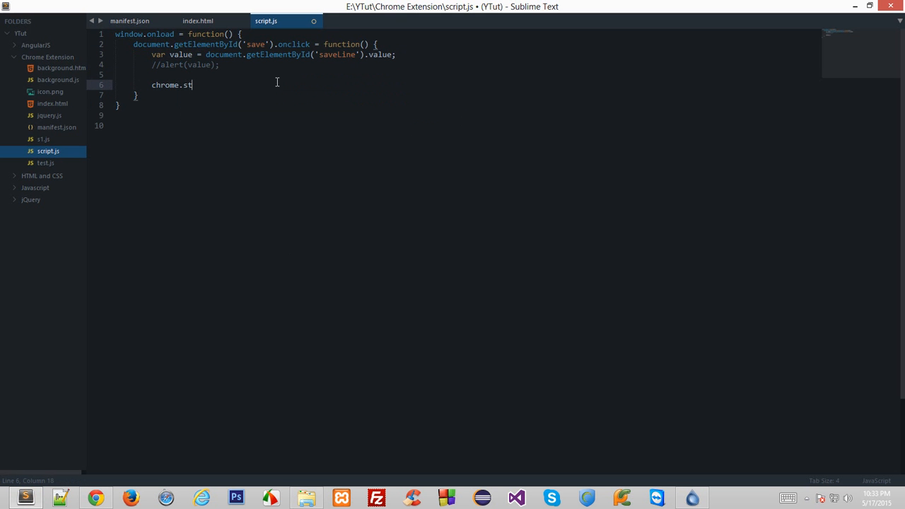
pyautogui.write('orage')
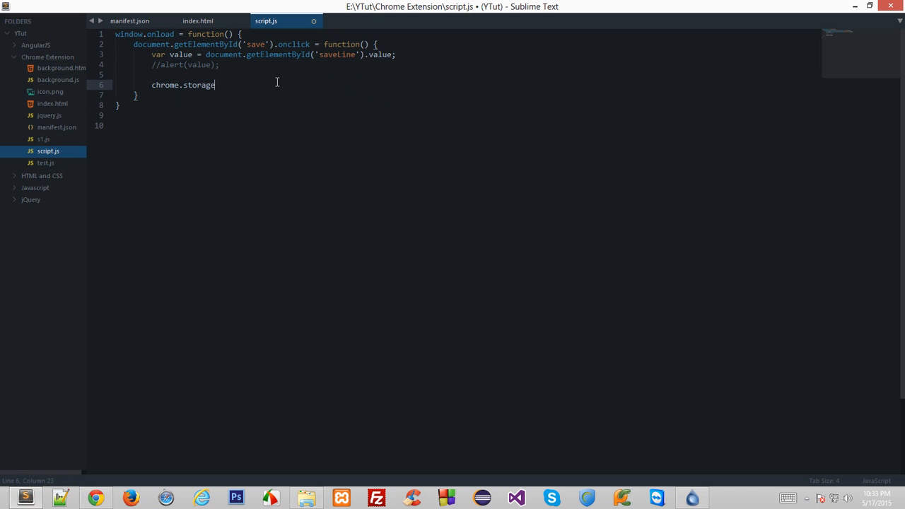
pyautogui.write('.sync')
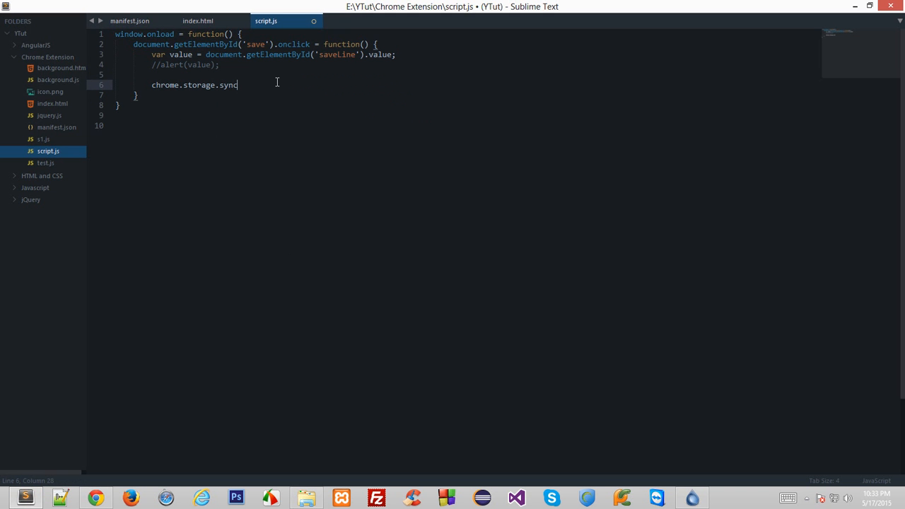
pyautogui.write('.set({})')
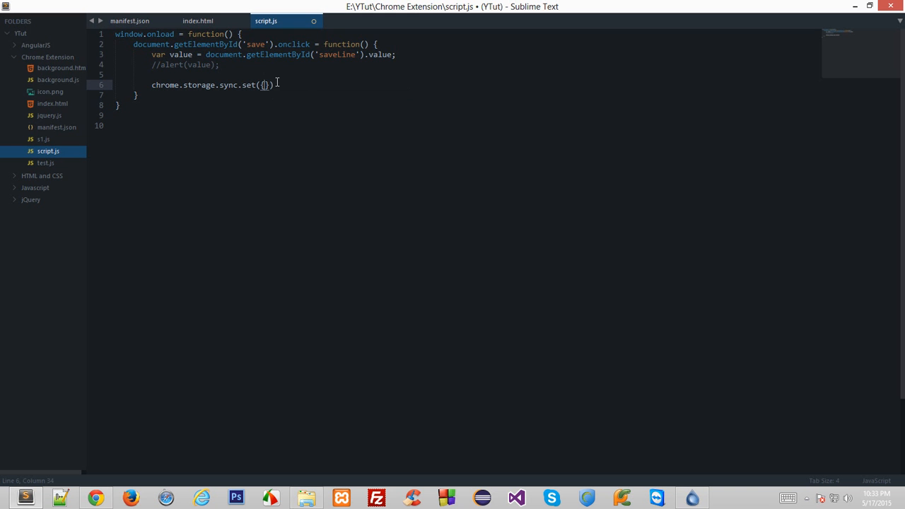
# - Fill the call with ARGUMENT_1 and ARGUMENT_2 placeholders and return to the docs example
pyautogui.write('ARC')
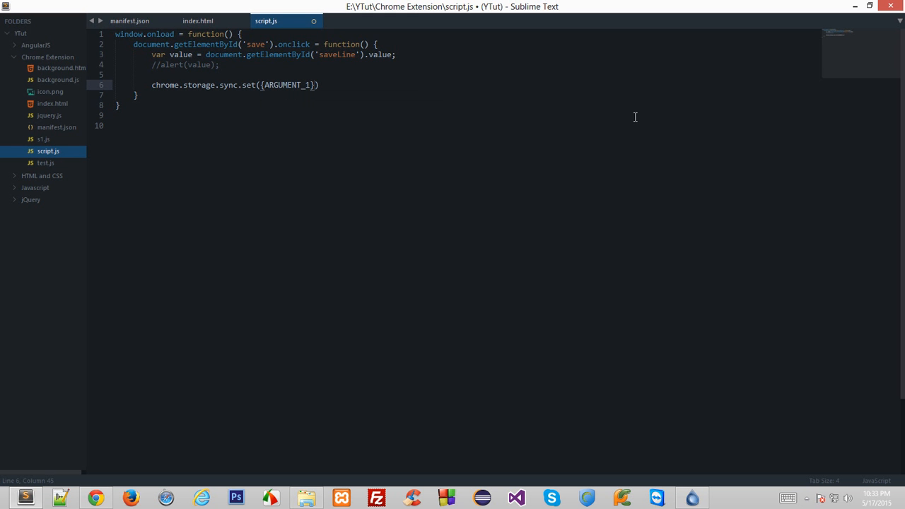
pyautogui.write(', {ARGUMEN')
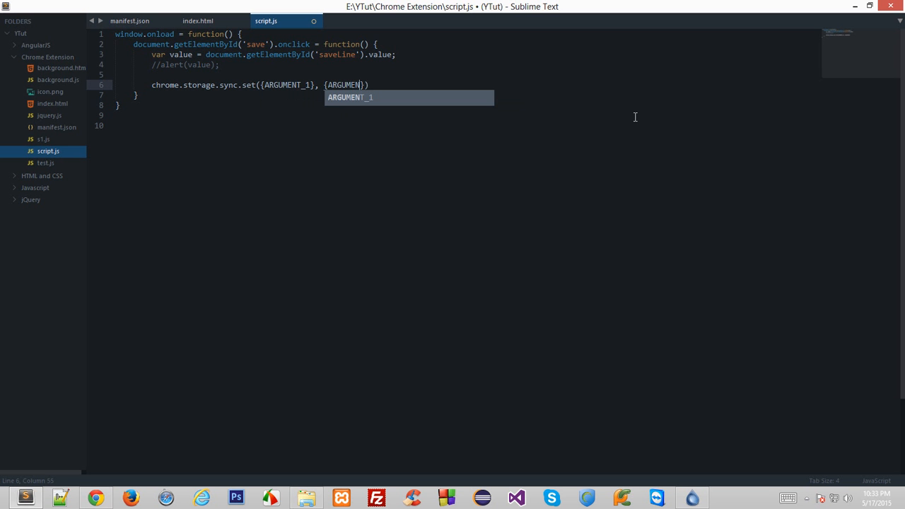
pyautogui.write('ARGUMENT_2')
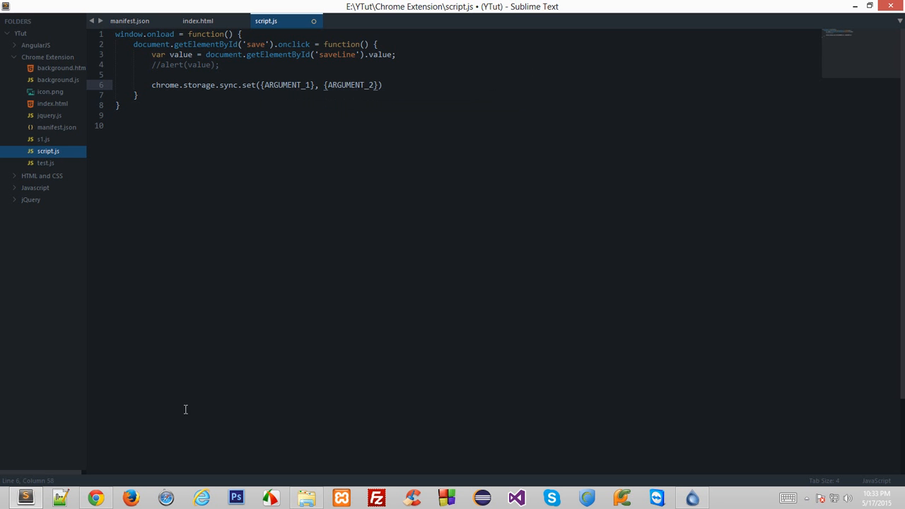
pyautogui.click(96, 497)
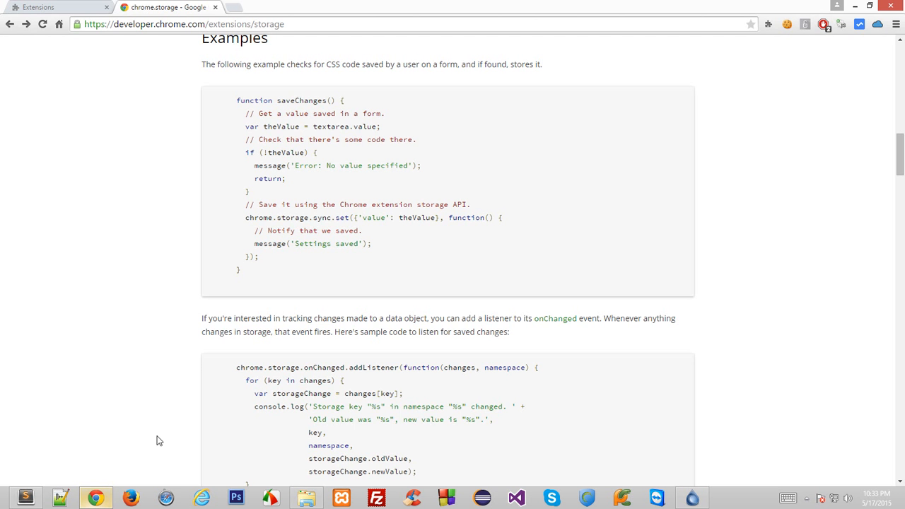
# - Highlight the first placeholder argument of the sync.set call for replacement
pyautogui.moveTo(359, 218); pyautogui.dragTo(438, 218)
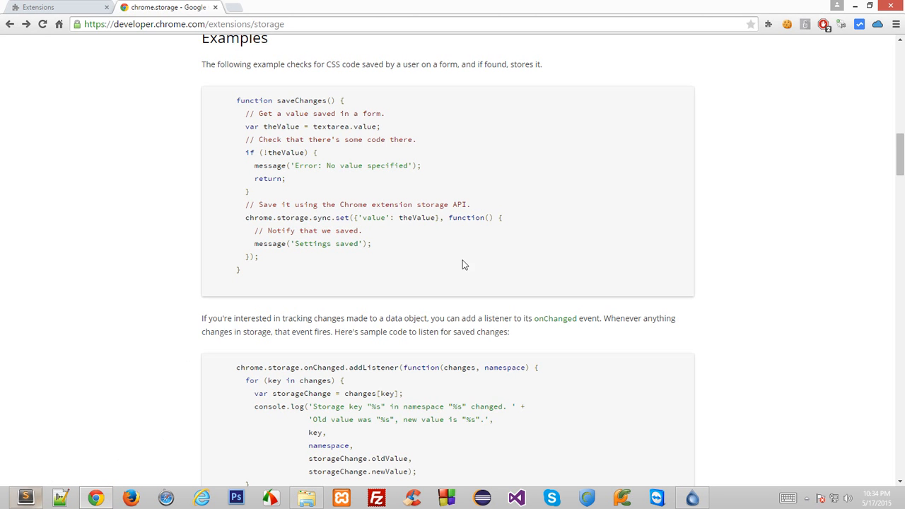
pyautogui.doubleClick(399, 218)
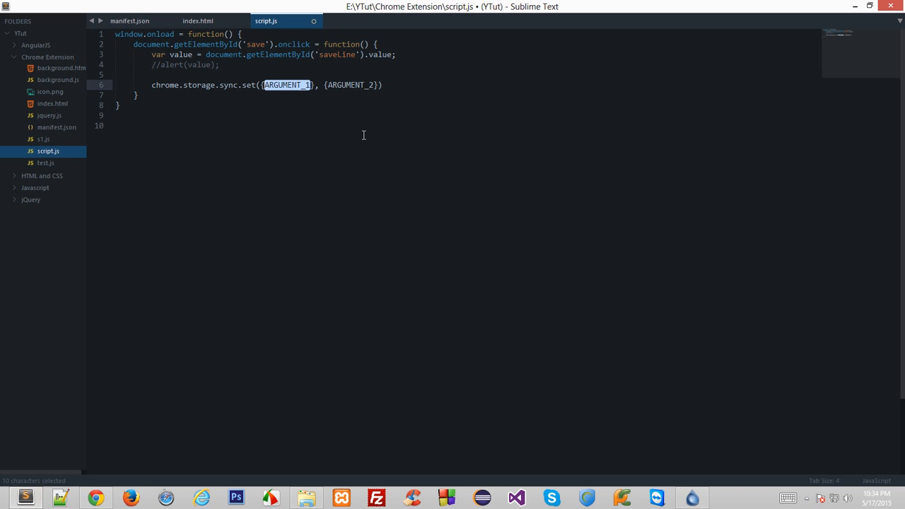
# - Make the call store {'myline': value} and delete the second placeholder argument
pyautogui.write("''")
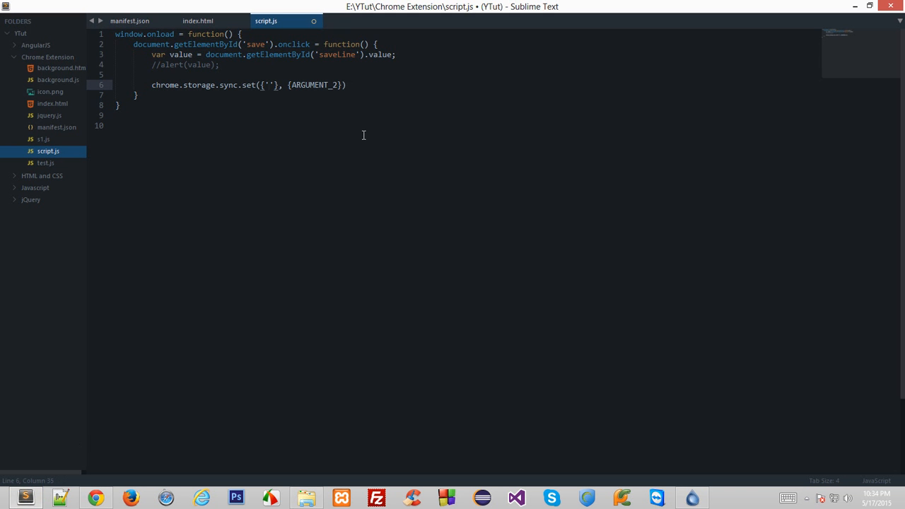
pyautogui.write('myl')
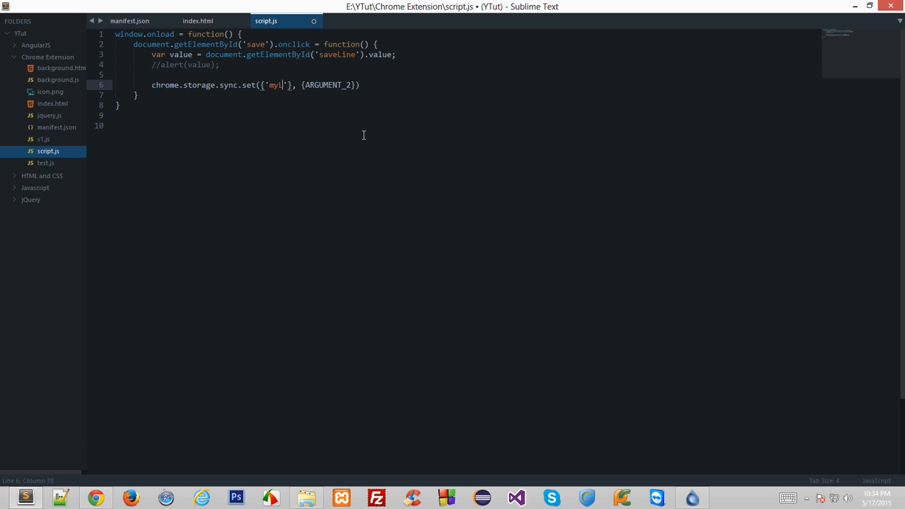
pyautogui.write("ine':")
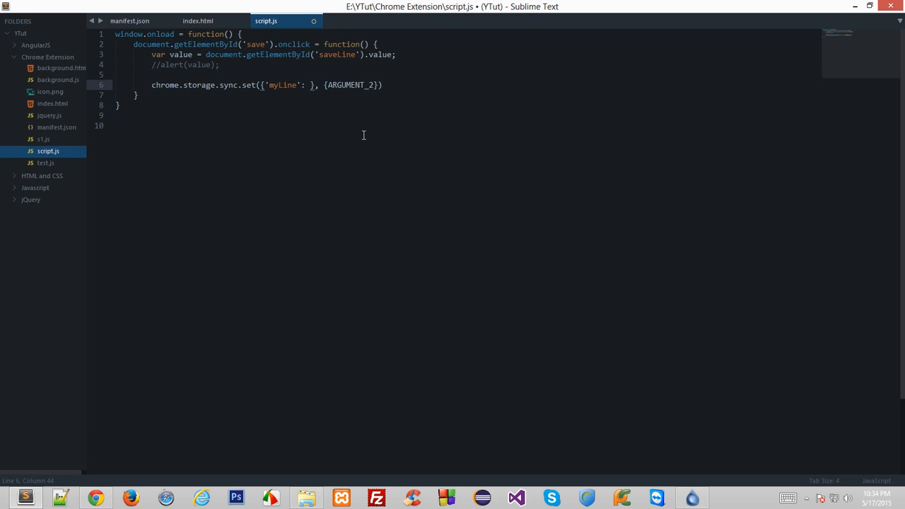
pyautogui.write('value')
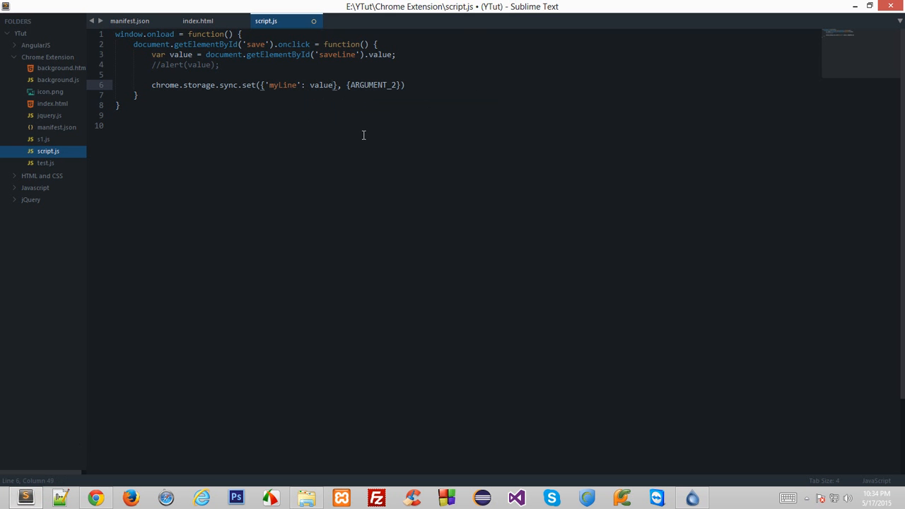
pyautogui.moveTo(342, 85); pyautogui.dragTo(401, 84)
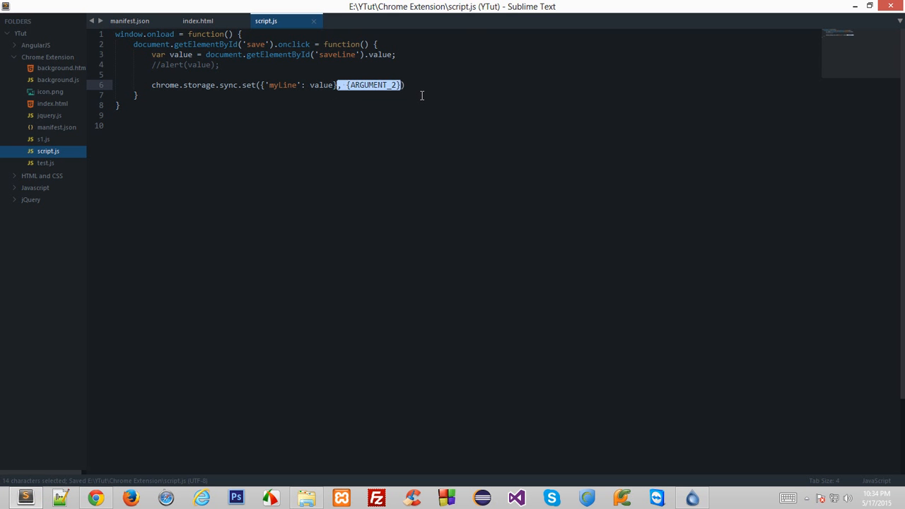
pyautogui.press('Delete')
pyautogui.write(';')
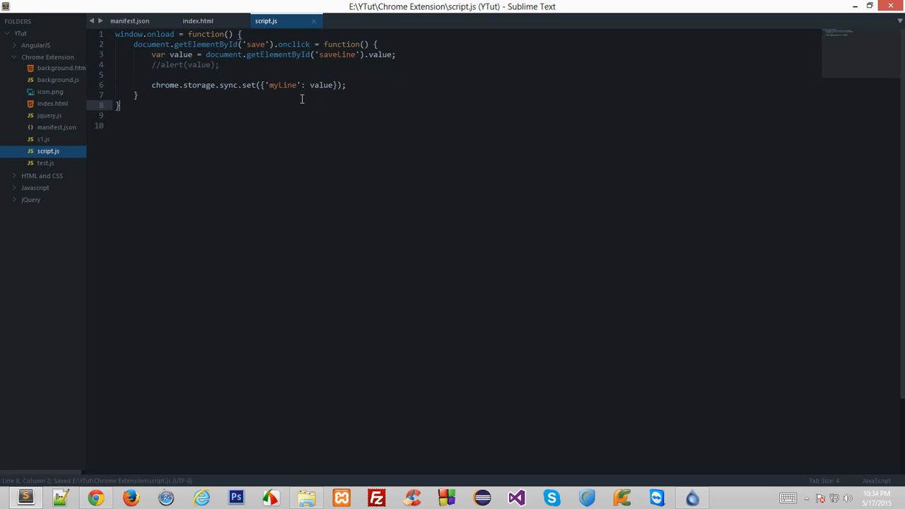
# - Review the value variable and myLine key in the storage call, then return to the docs
pyautogui.doubleClick(320, 85)
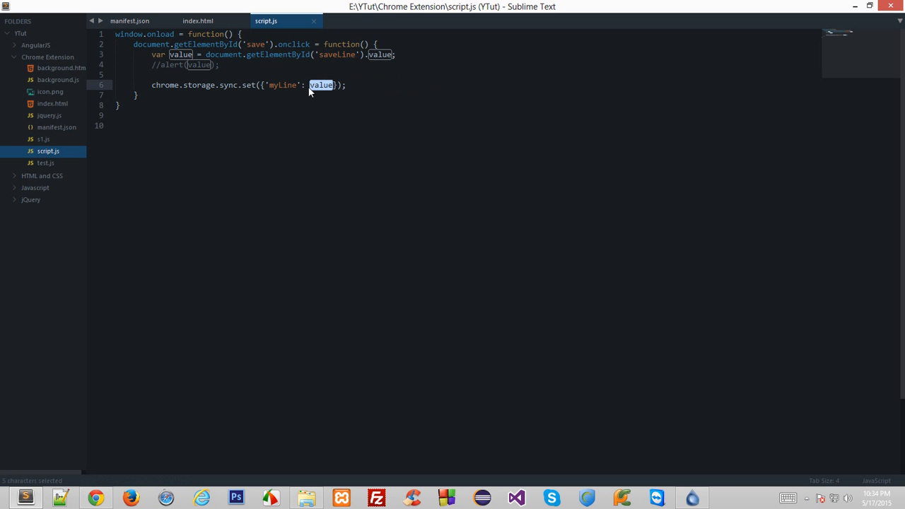
pyautogui.moveTo(322, 92)
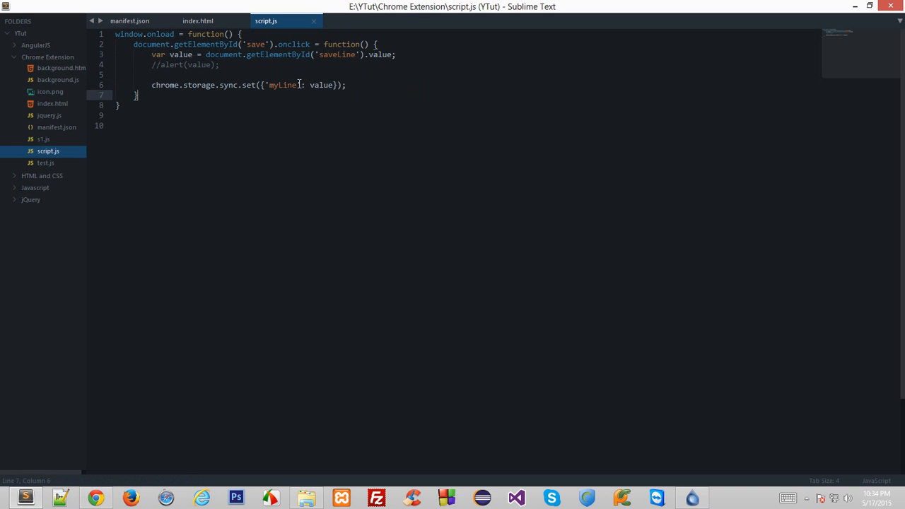
pyautogui.doubleClick(283, 85)
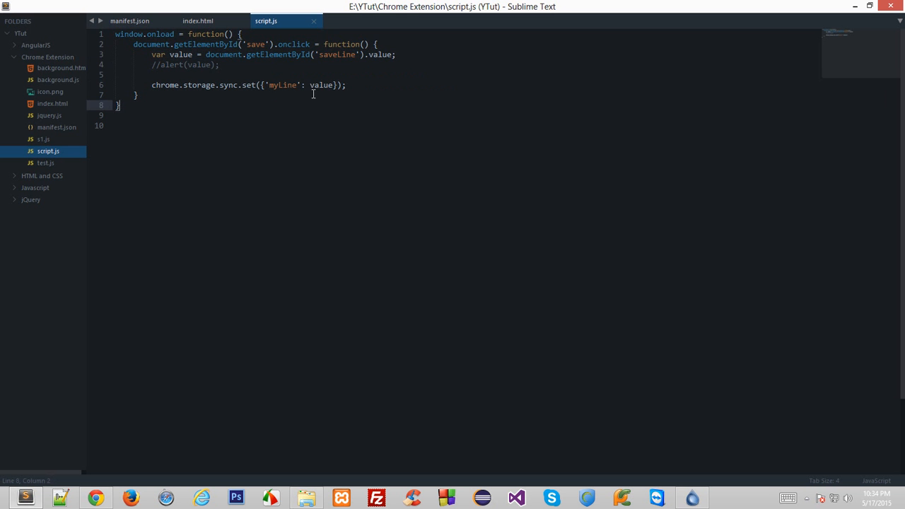
pyautogui.click(309, 84)
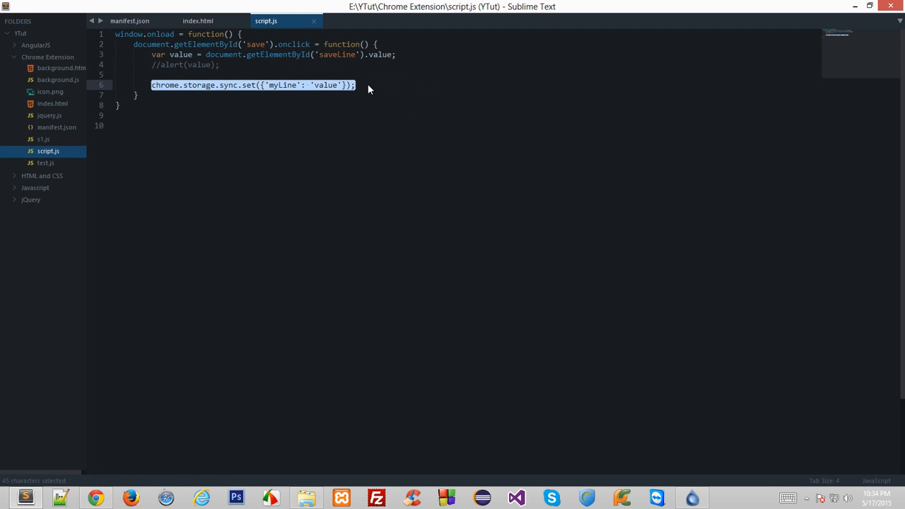
pyautogui.doubleClick(282, 85)
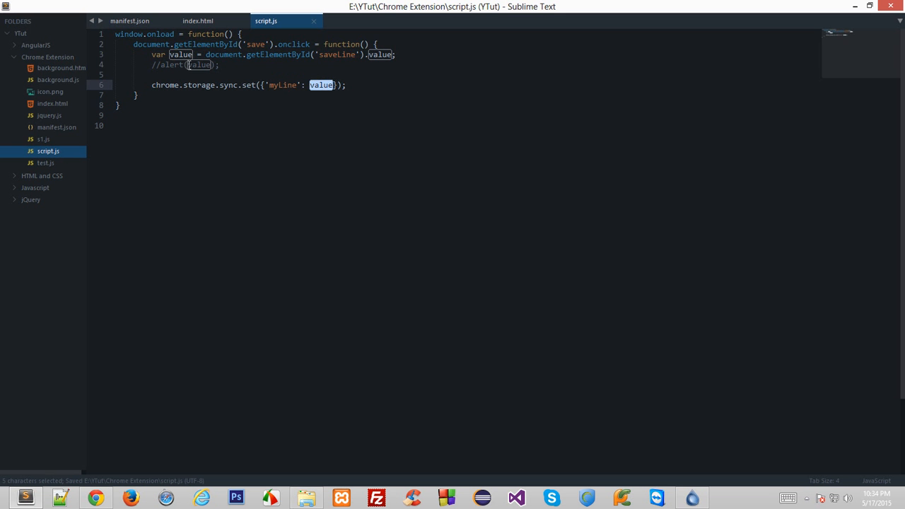
pyautogui.doubleClick(337, 53)
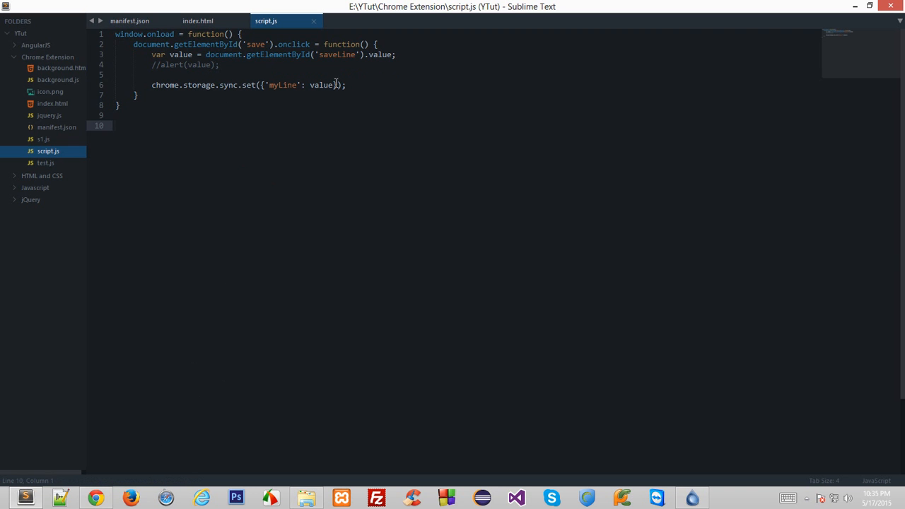
pyautogui.click(96, 497)
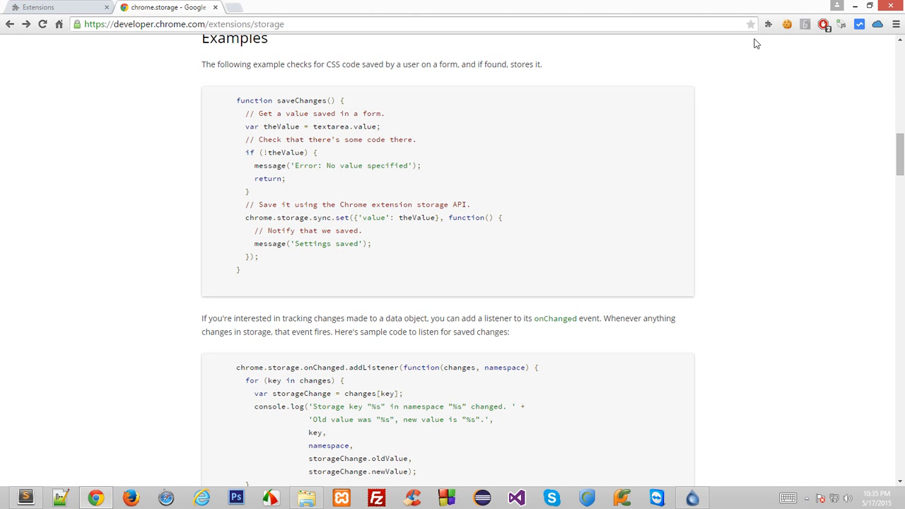
# - Test the extension popup with sample text 'asdasdsdfsdf' and switch back to the editor
pyautogui.click(769, 23)
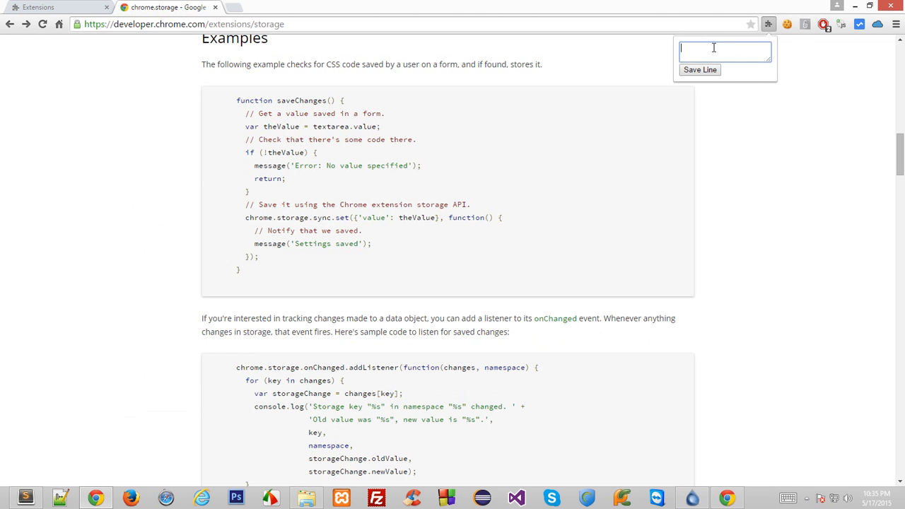
pyautogui.write('asdasdsdfsdf')
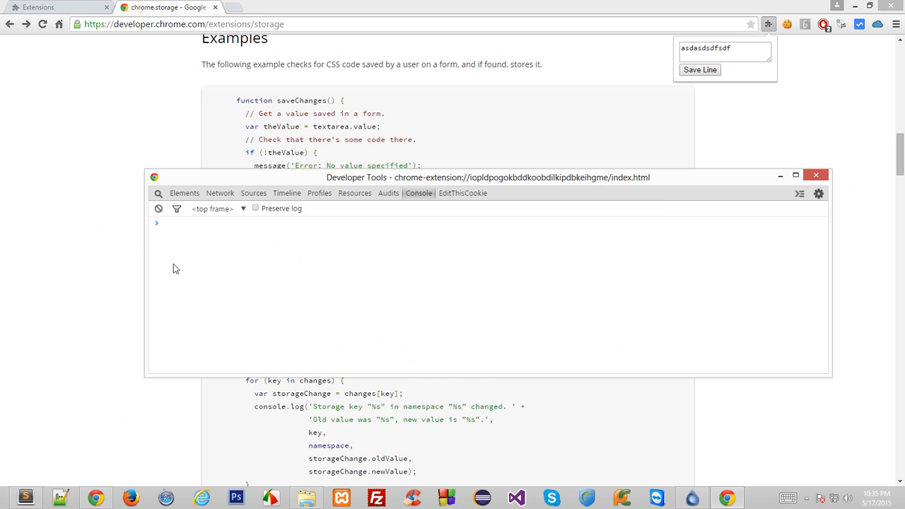
pyautogui.moveTo(59, 431)
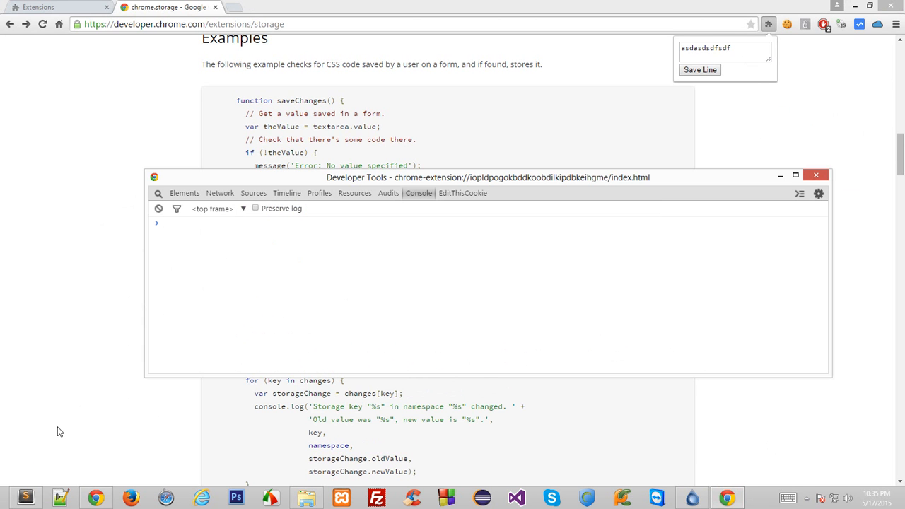
pyautogui.click(60, 497)
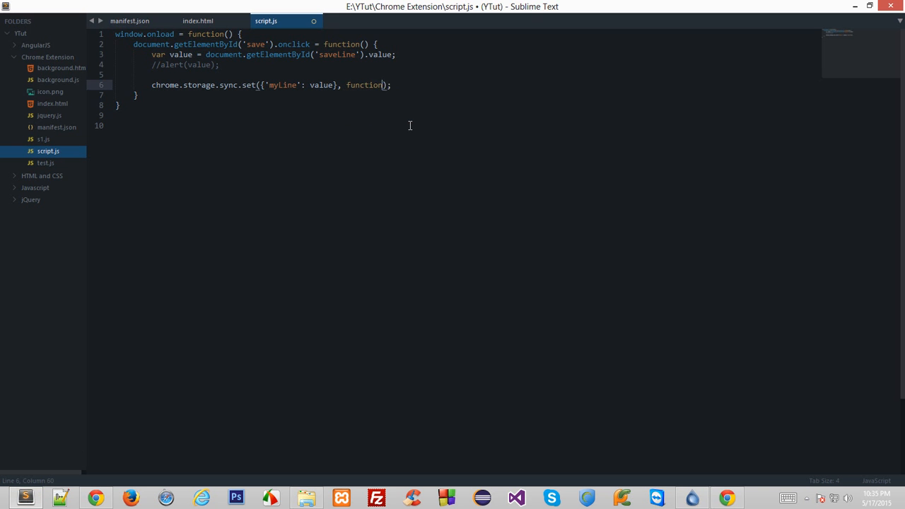
# - Begin the alert callback as the second argument of chrome.storage.sync.set
pyautogui.write('ale')
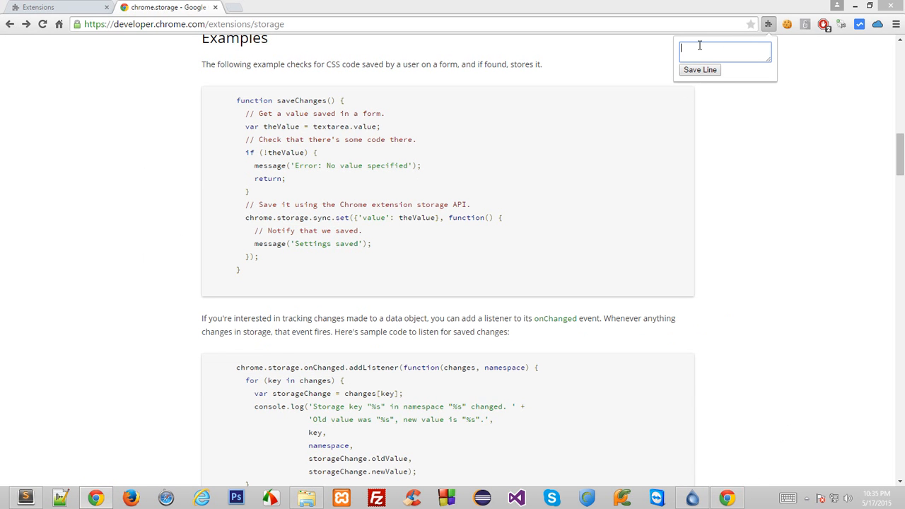
# - Save sample text from the popup twice, dismissing the Success! alerts, and close developer tools
pyautogui.write('sfdgfdgfdg')
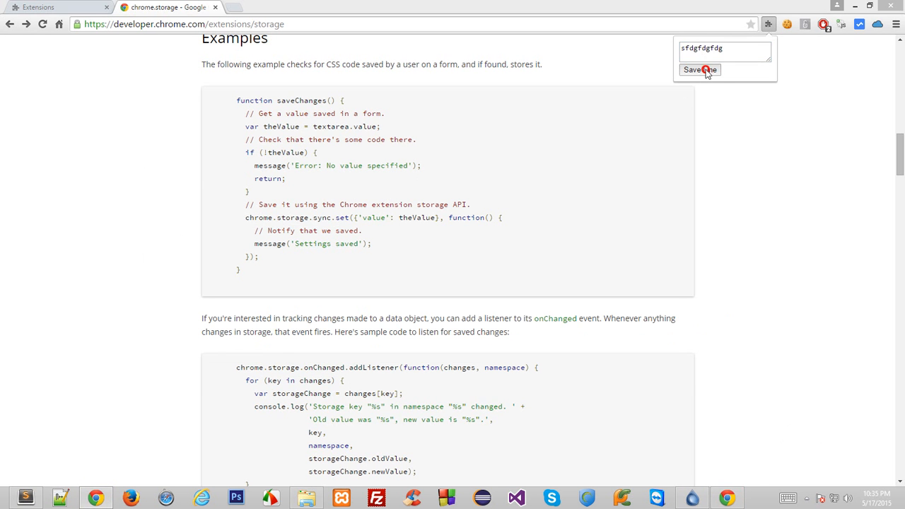
pyautogui.click(698, 69)
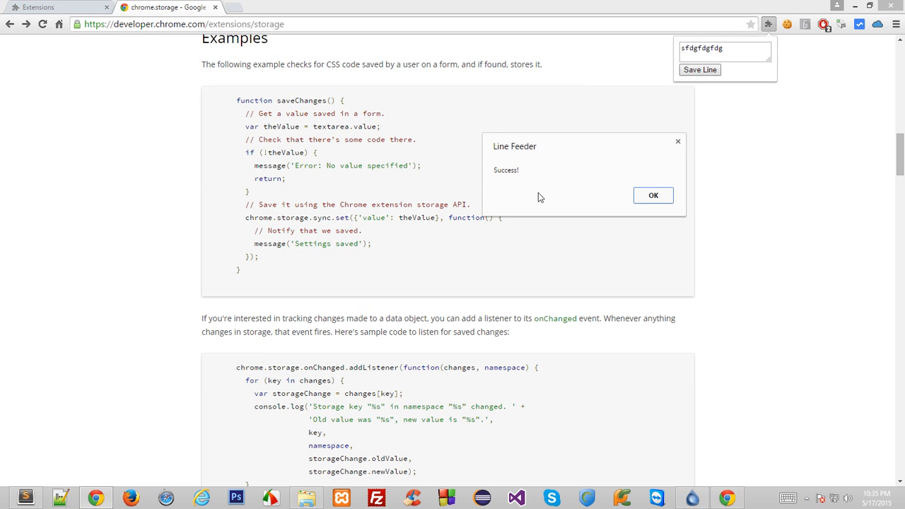
pyautogui.click(653, 195)
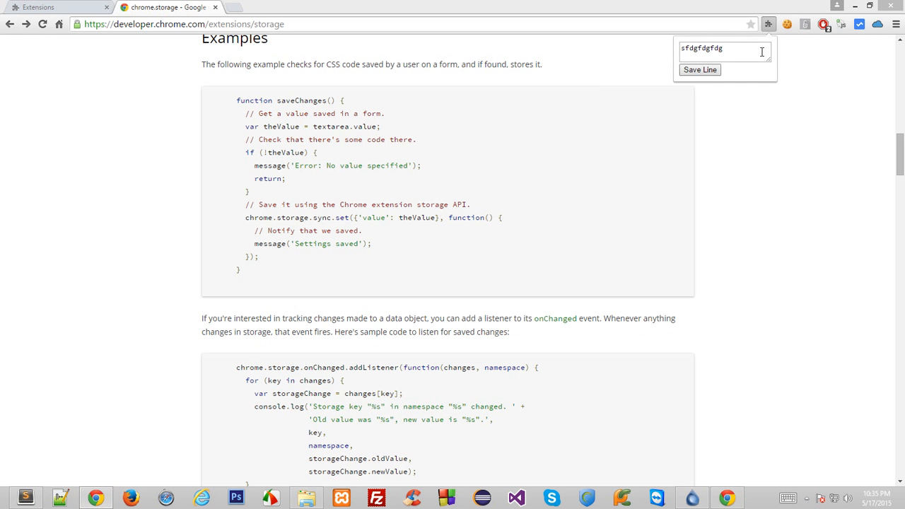
pyautogui.click(698, 70)
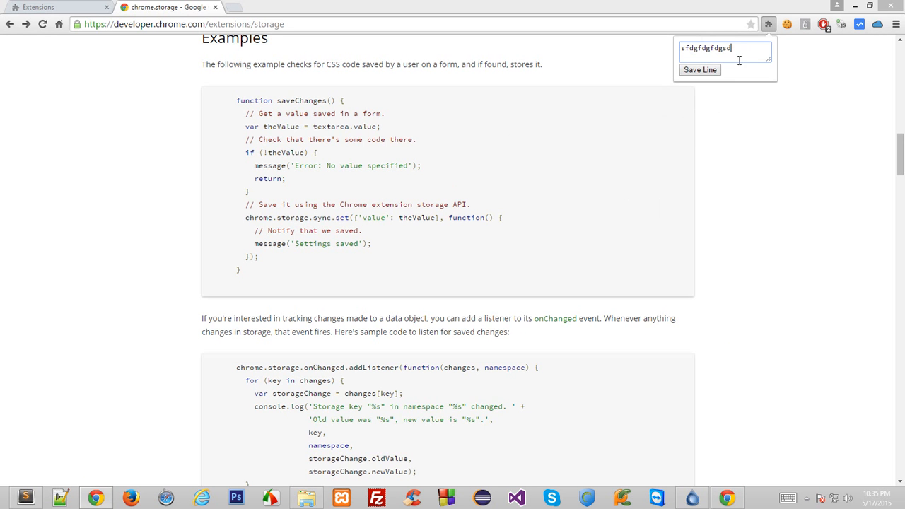
pyautogui.click(698, 69)
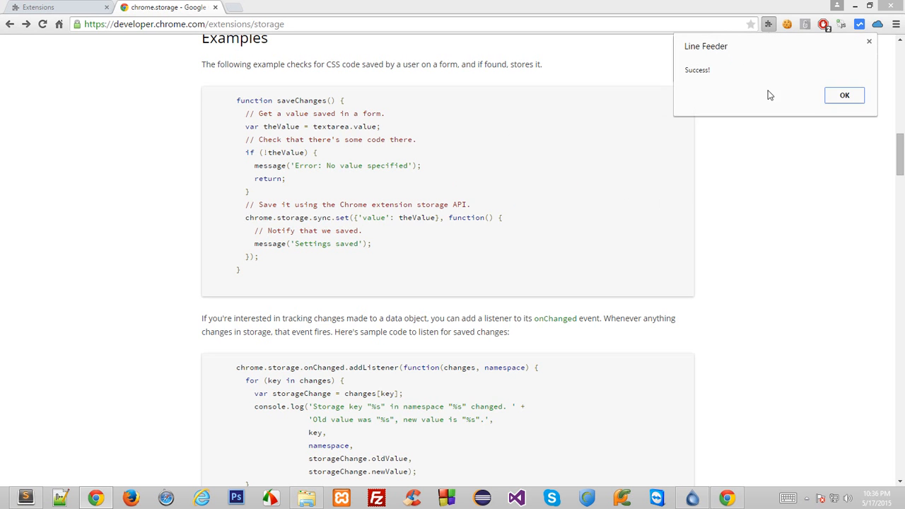
pyautogui.click(843, 94)
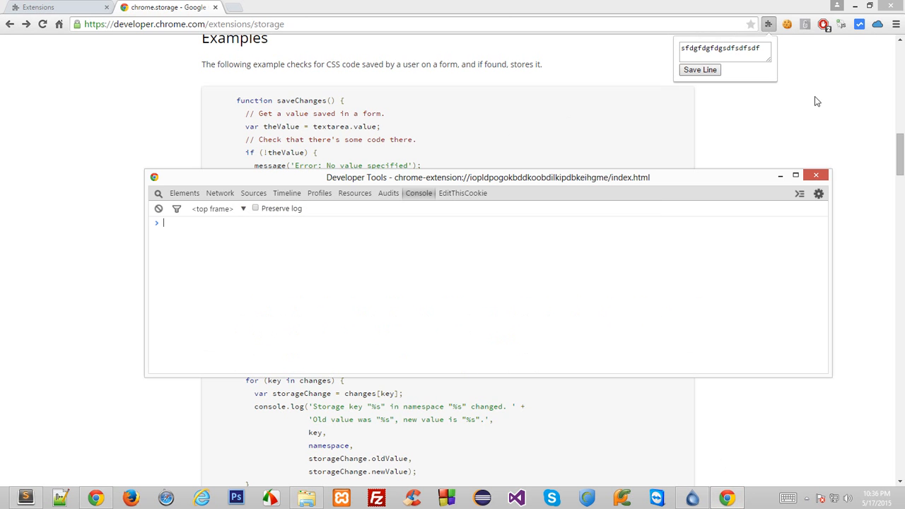
pyautogui.moveTo(792, 143)
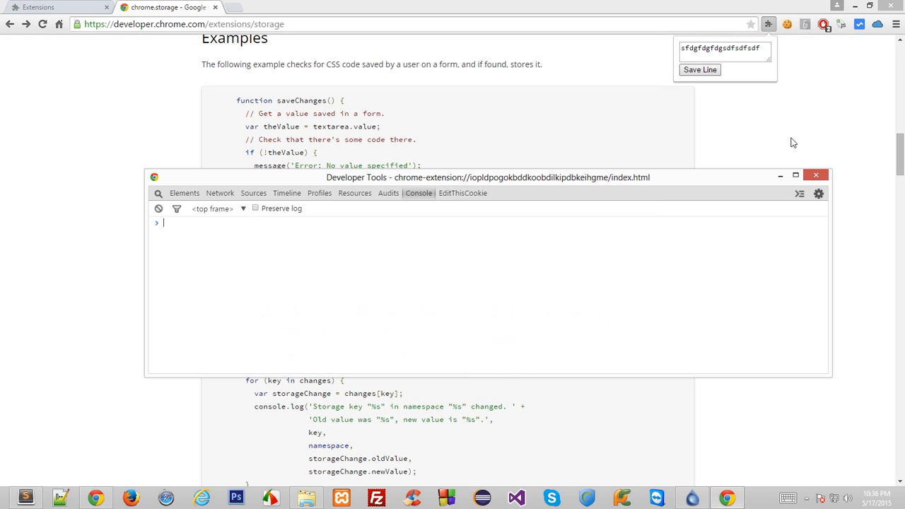
pyautogui.click(814, 175)
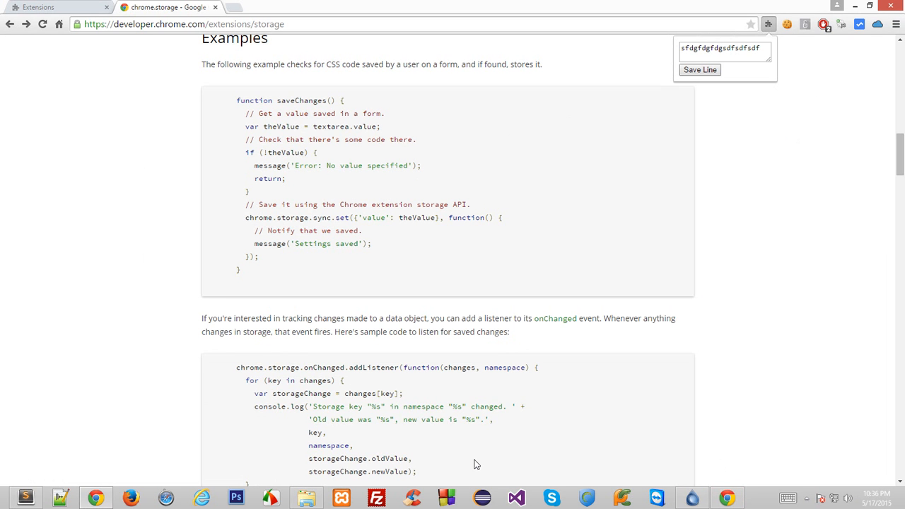
pyautogui.moveTo(822, 144)
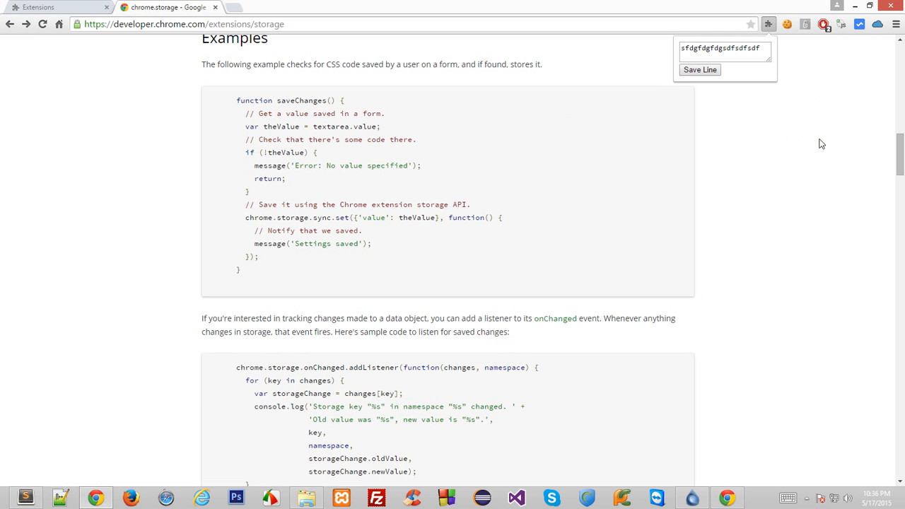
pyautogui.moveTo(783, 58)
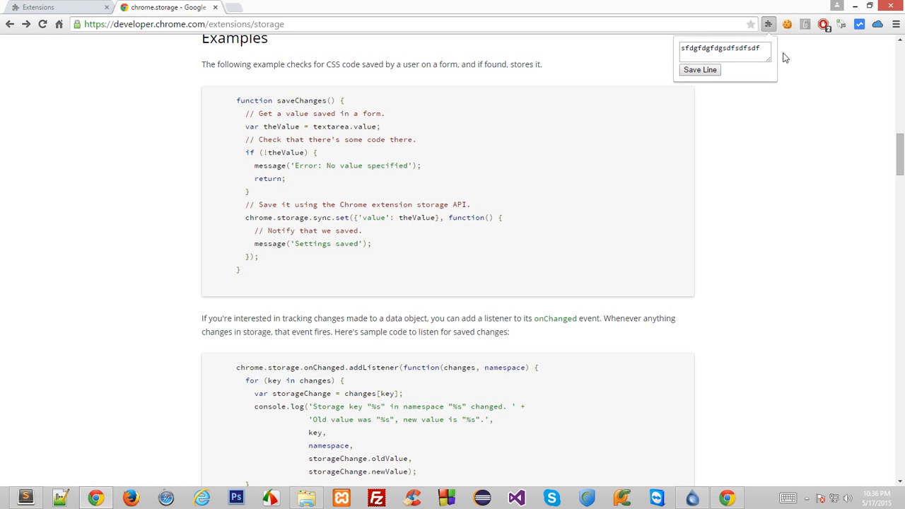
# - Enter 'This is a cool line!' in the popup text box and return to script.js
pyautogui.doubleClick(750, 48)
pyautogui.write('This is a')
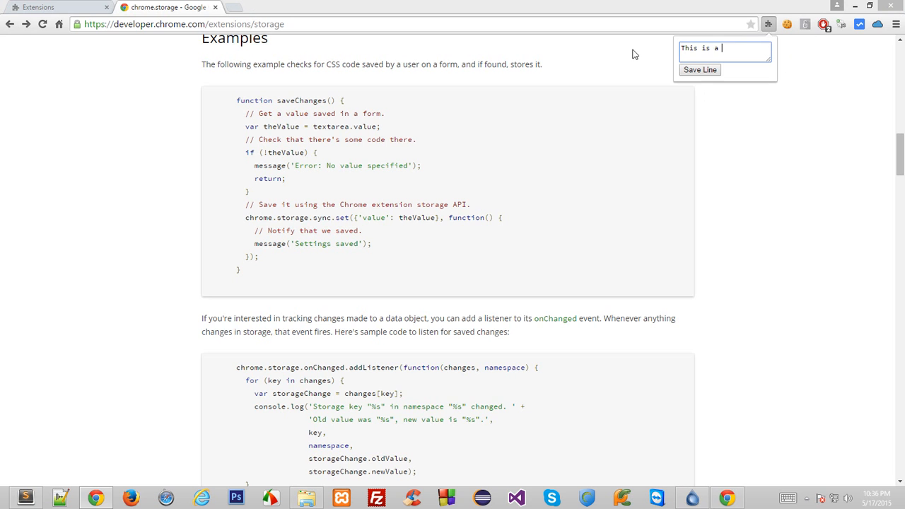
pyautogui.write('cool line!')
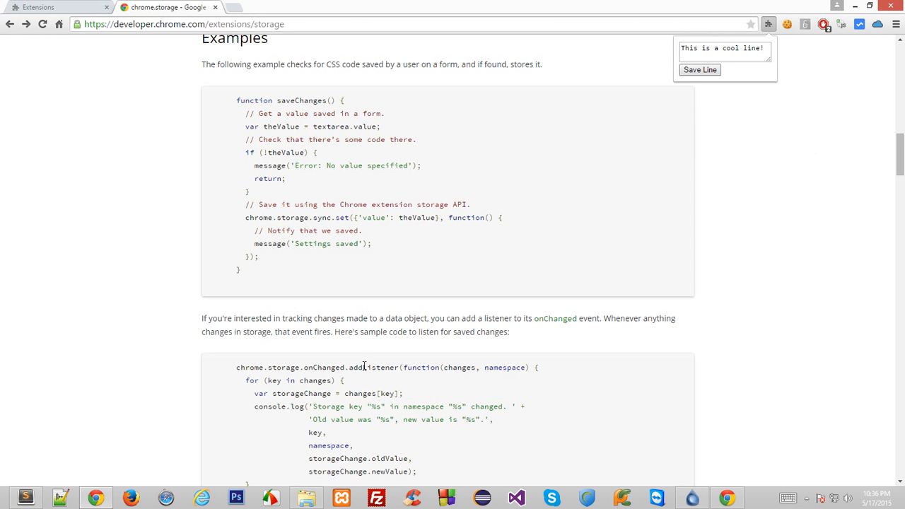
pyautogui.click(59, 497)
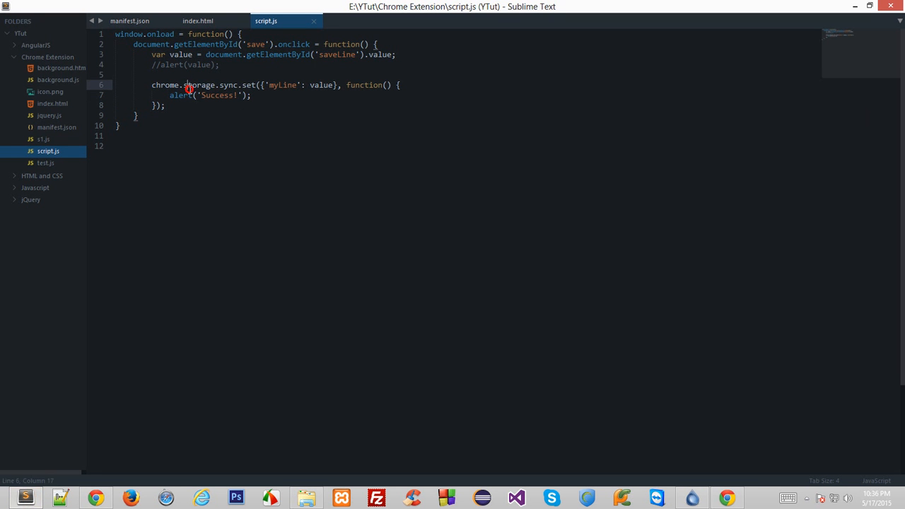
# - Start a new blank line below the chrome.storage.sync.set call inside the handler
pyautogui.doubleClick(249, 85)
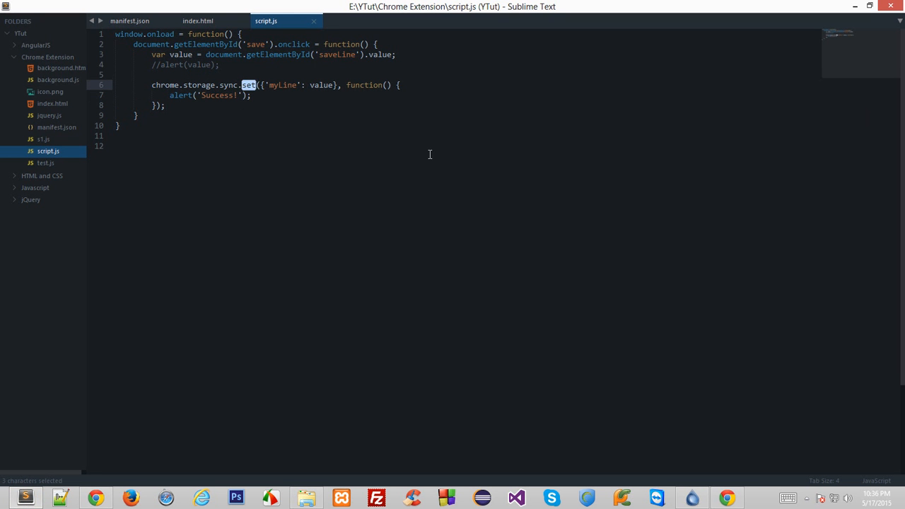
pyautogui.write('ge')
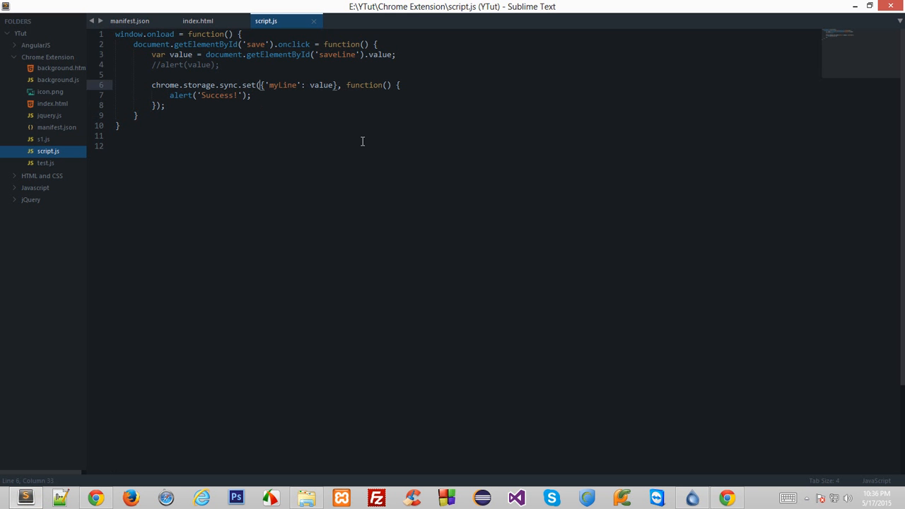
pyautogui.click(266, 105)
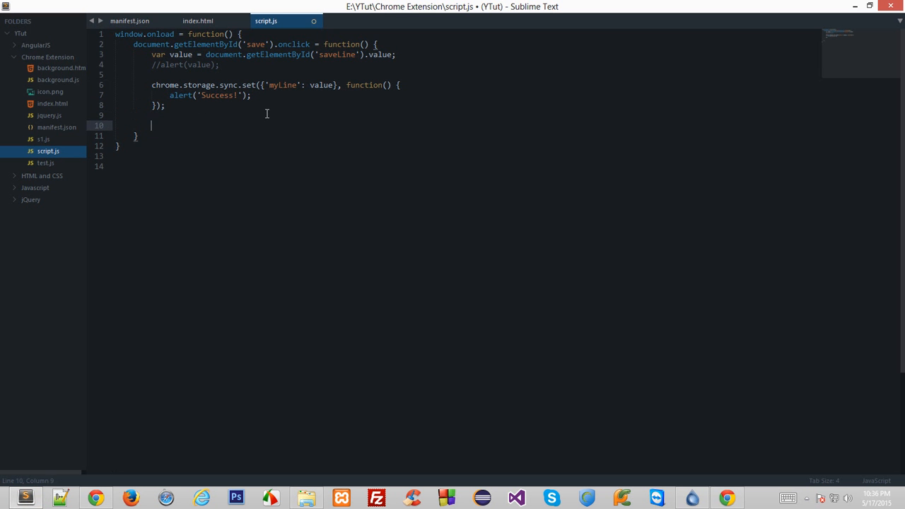
pyautogui.write('chrome.s')
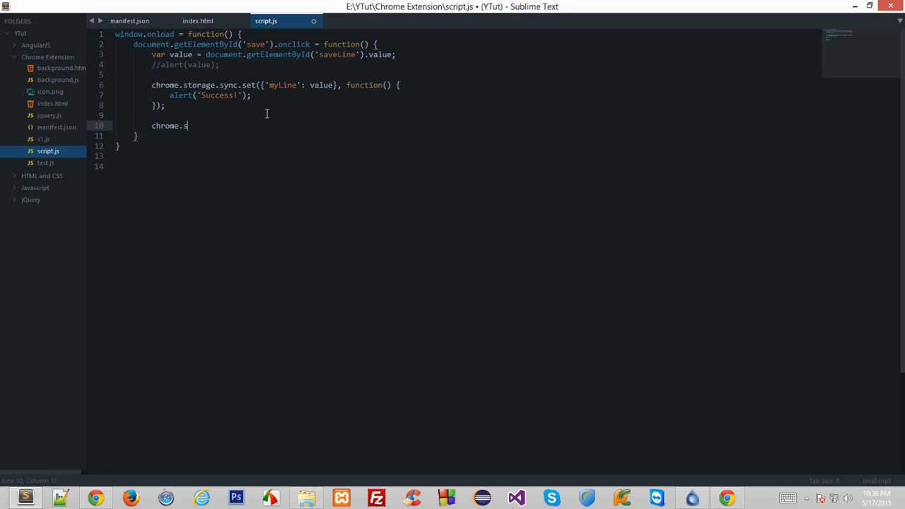
pyautogui.write('torage.sync.set')
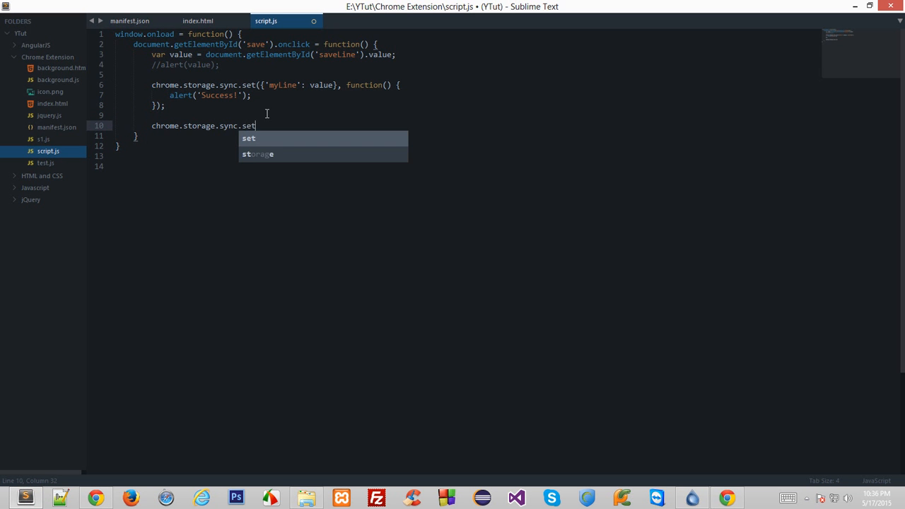
pyautogui.write('({')
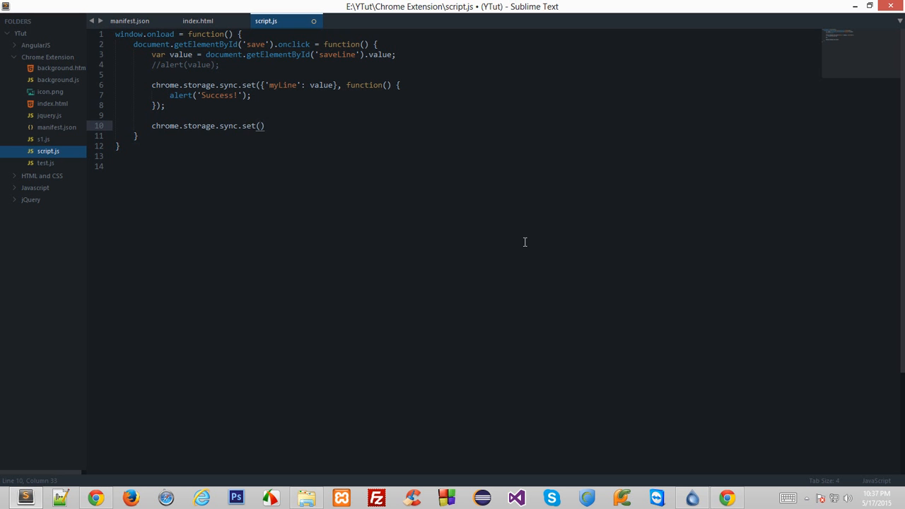
pyautogui.write('ARG')
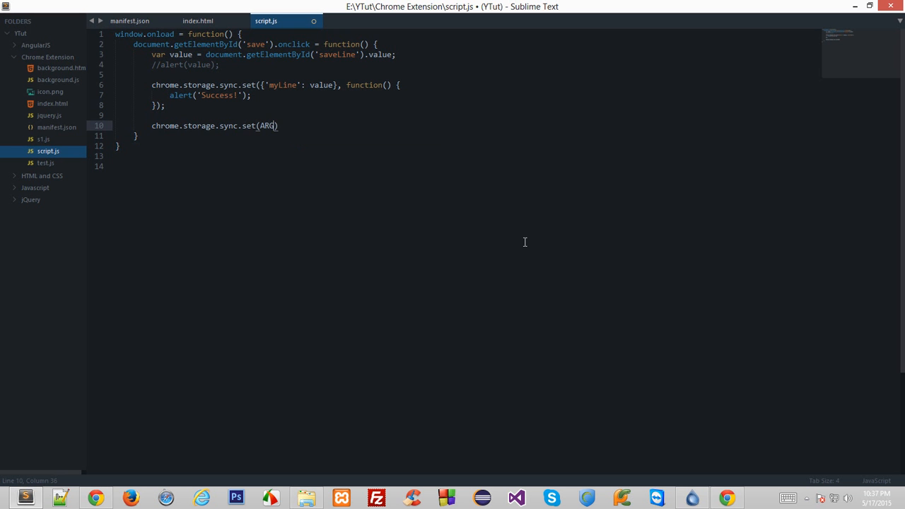
pyautogui.write('1, ARG2')
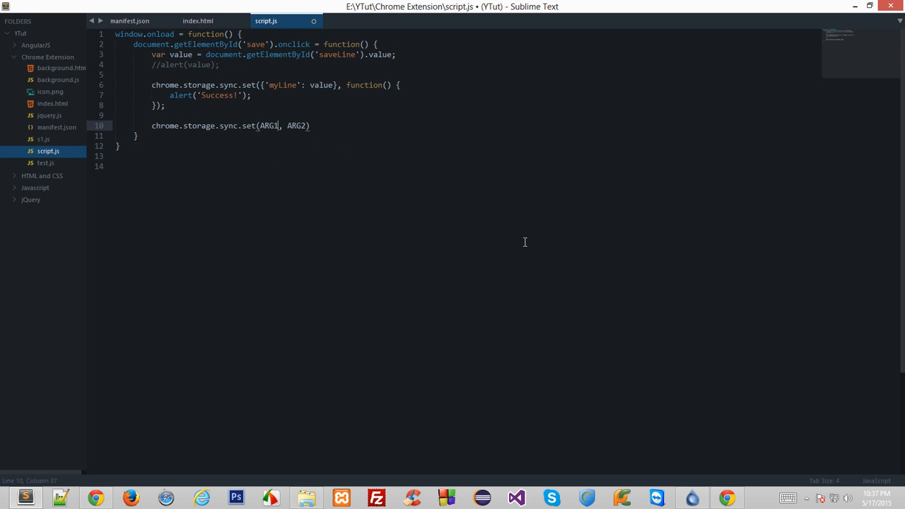
pyautogui.doubleClick(269, 126)
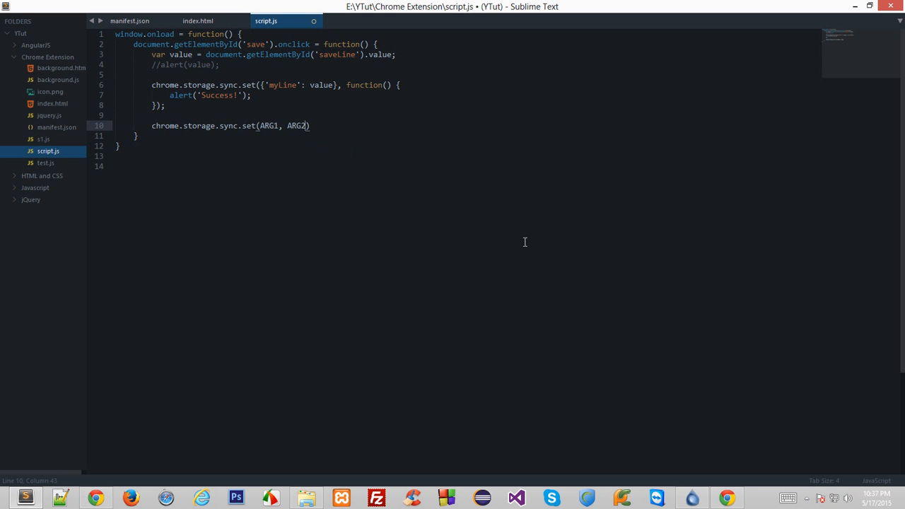
pyautogui.doubleClick(297, 126)
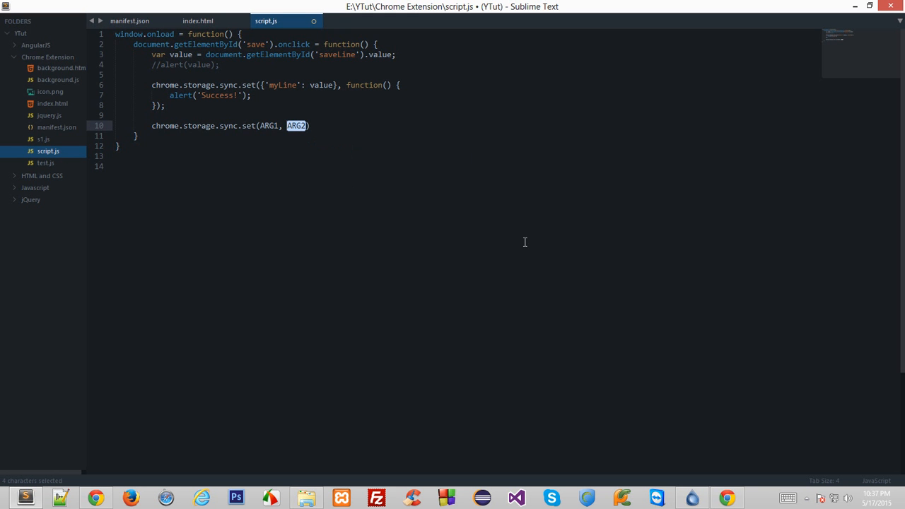
pyautogui.write('[OPTION]')
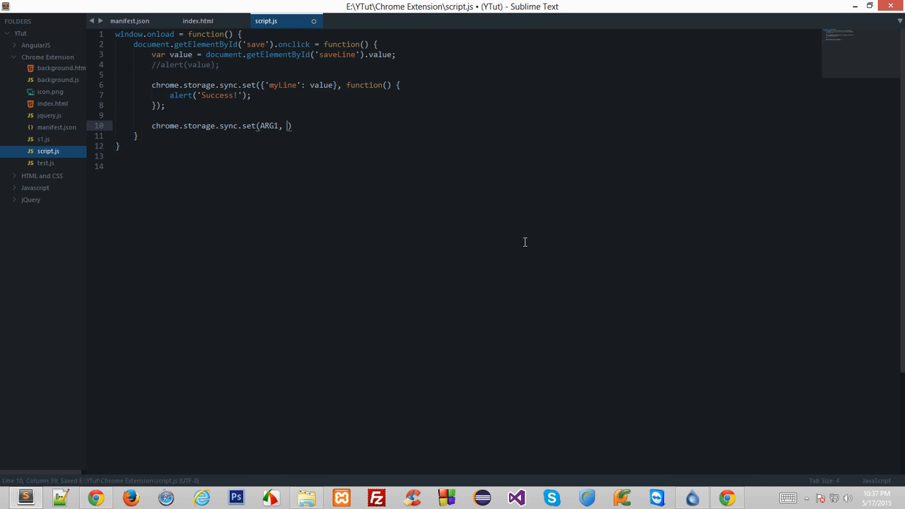
pyautogui.press('BackSpace')
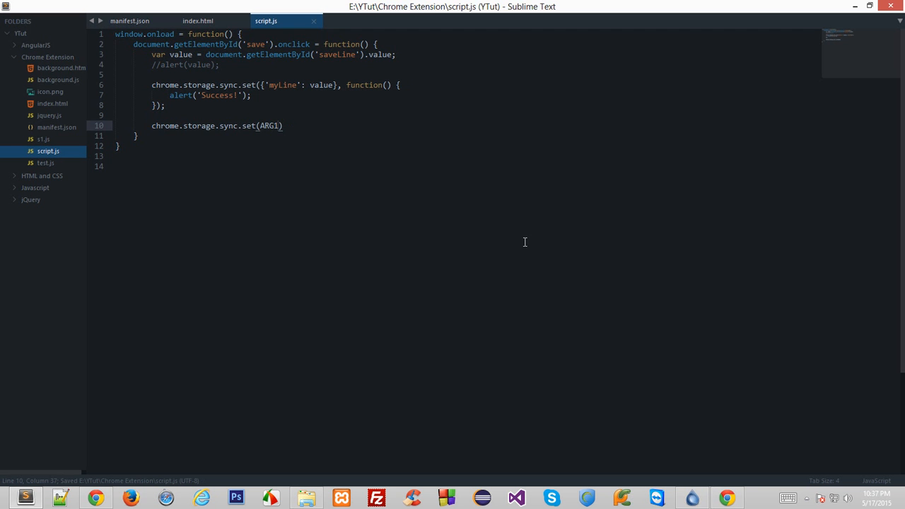
pyautogui.click(277, 126)
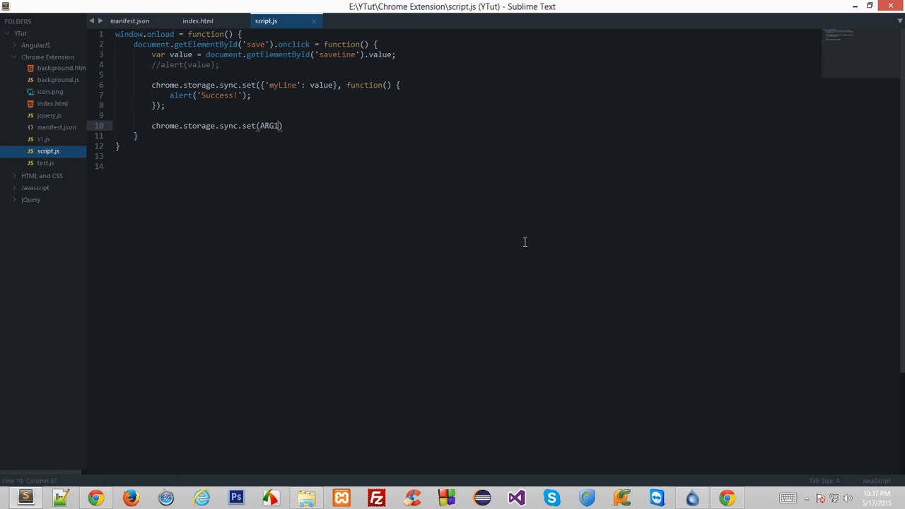
pyautogui.write('{}')
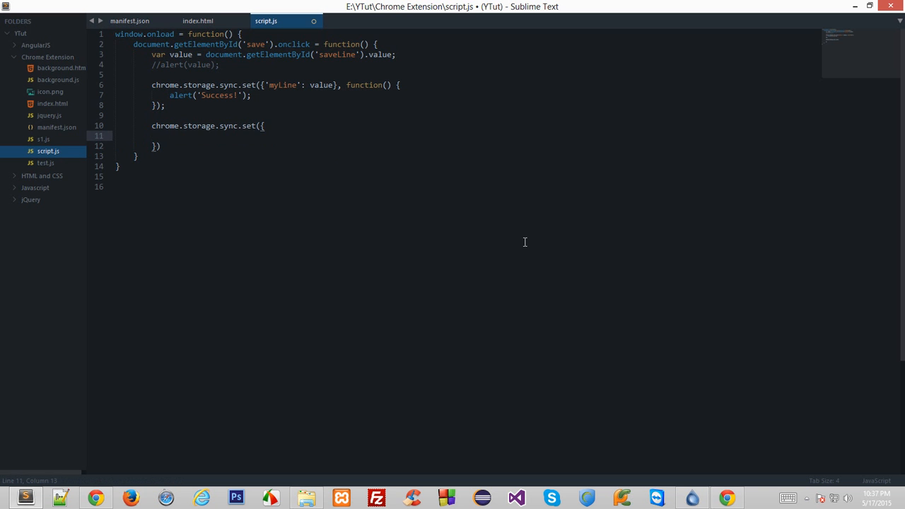
pyautogui.write("'your'")
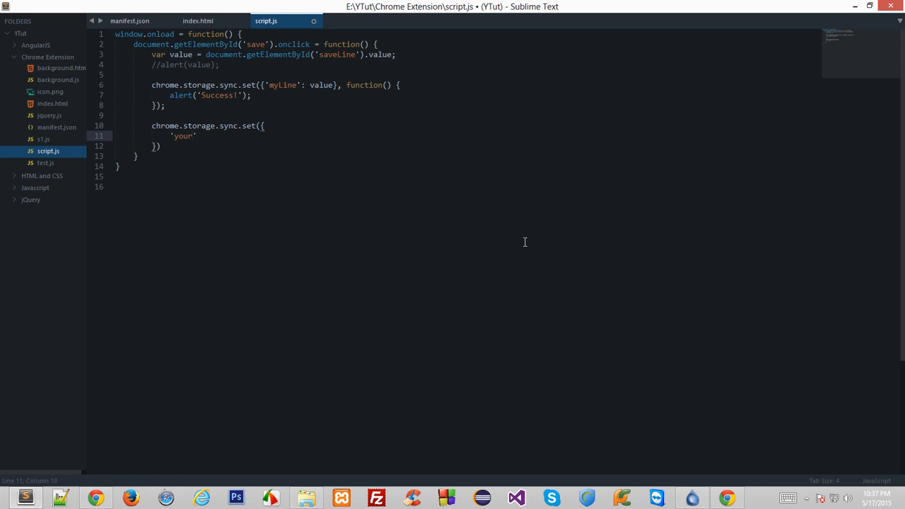
pyautogui.write('KEYNAME')
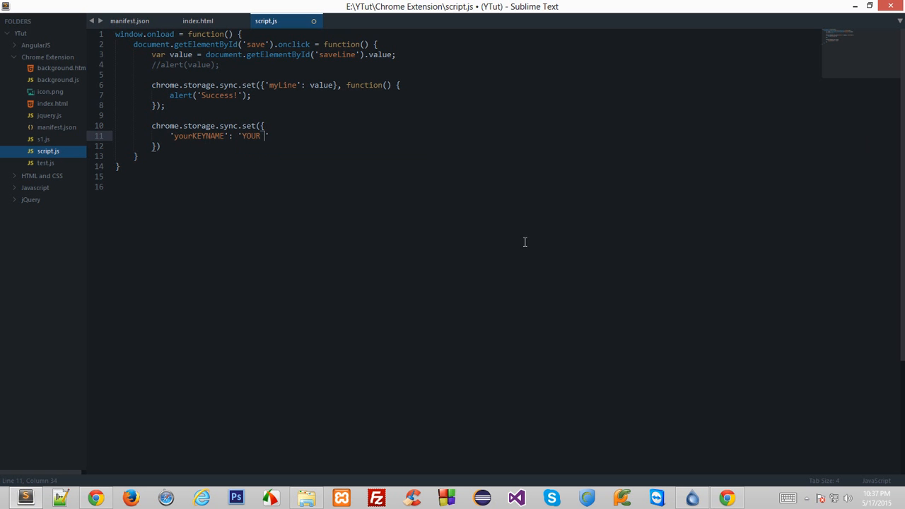
pyautogui.write("KEY VALUE'")
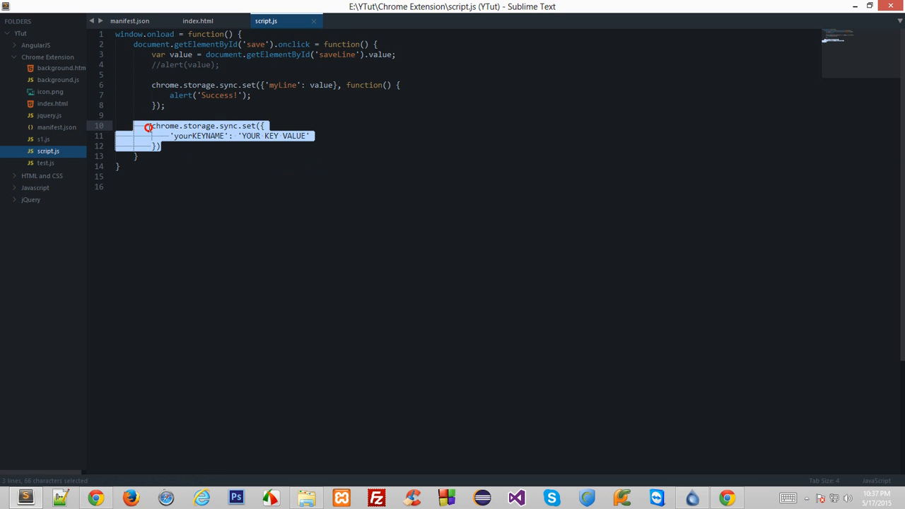
pyautogui.press('Delete')
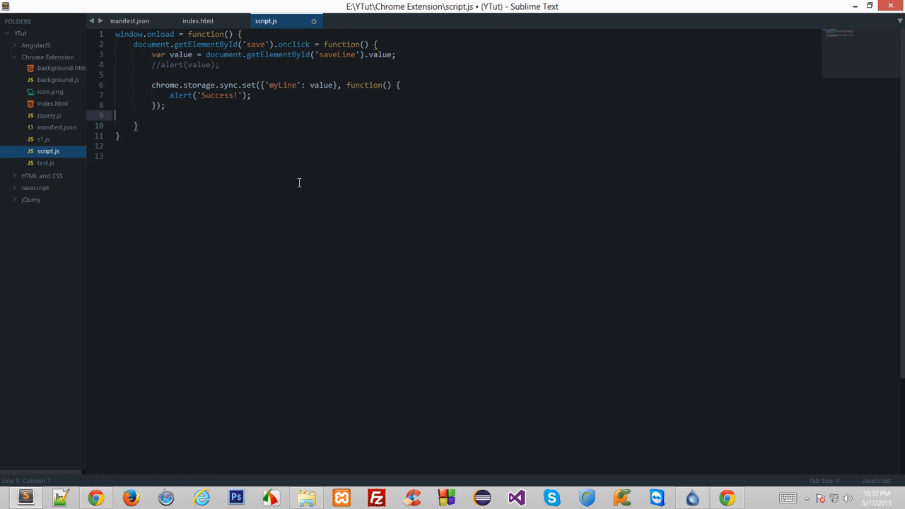